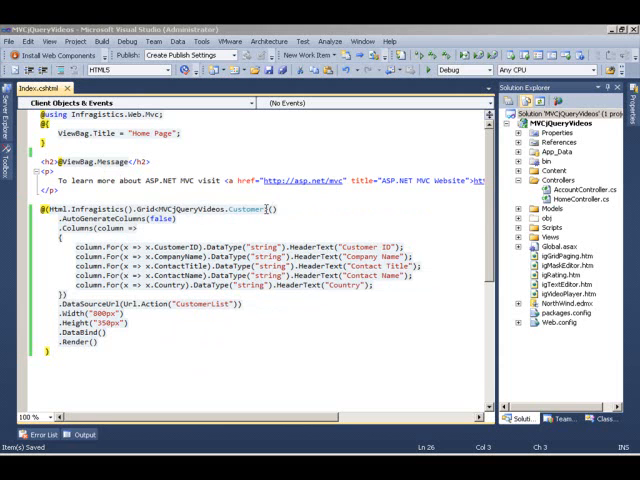
pyautogui.moveTo(416, 238)
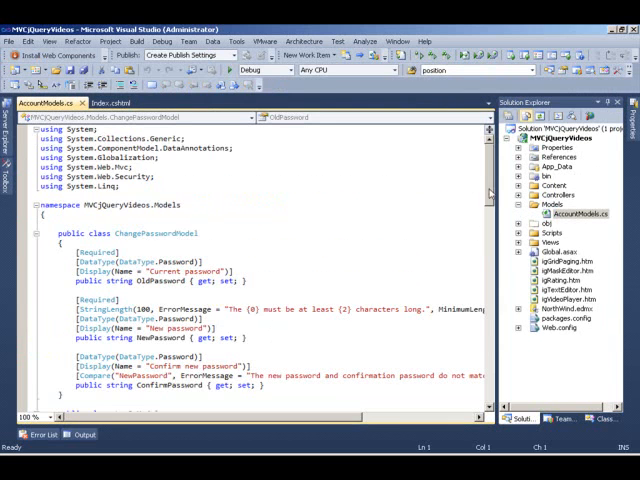
# Review the CustomerModel class in AccountModels.cs, then bring up HomeController.cs from Solution Explorer.
pyautogui.scroll(-3)
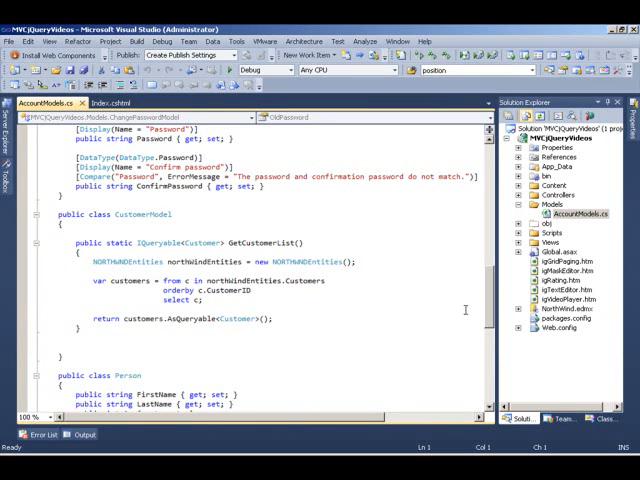
pyautogui.doubleClick(140, 212)
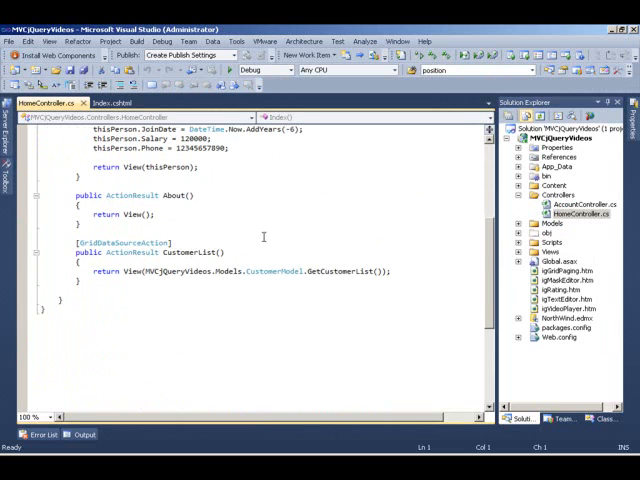
# Inspect the CustomerList action and its GetCustomerList data source in HomeController.
pyautogui.doubleClick(192, 252)
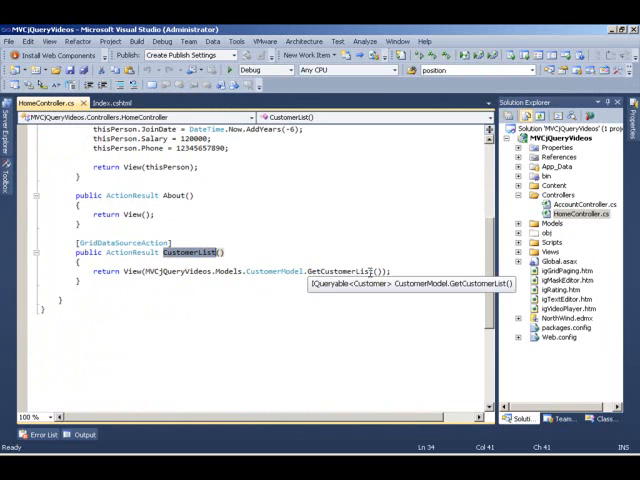
pyautogui.moveTo(186, 288)
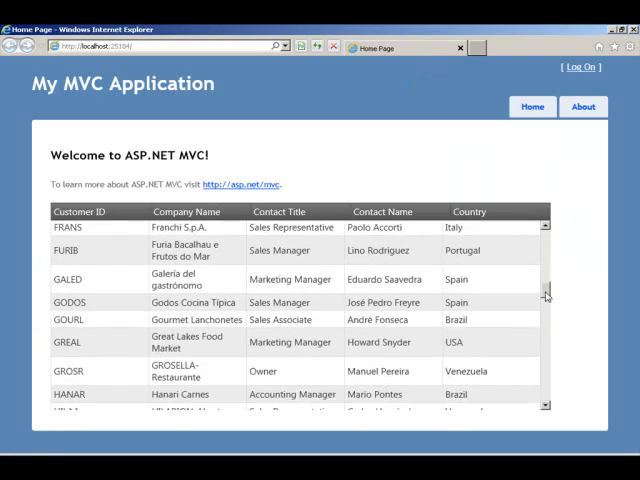
# Scroll through the customer grid rows listing IDs, company names, titles, contacts and countries.
pyautogui.scroll(-3)
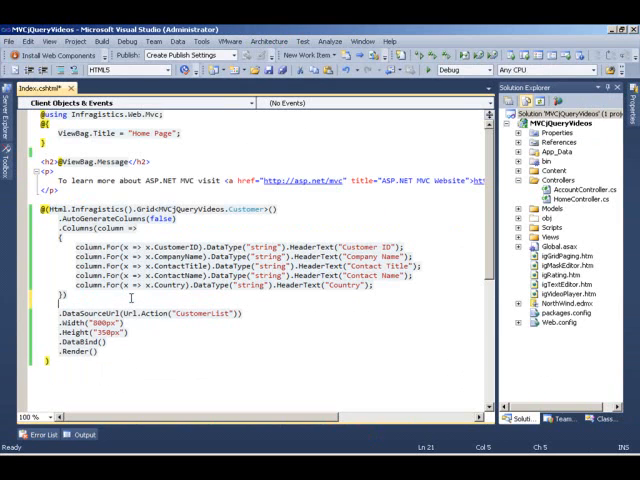
# Add a Features block to the Index.cshtml grid with Filtering().Mode(FilterMode.Simple).
pyautogui.write('feat')
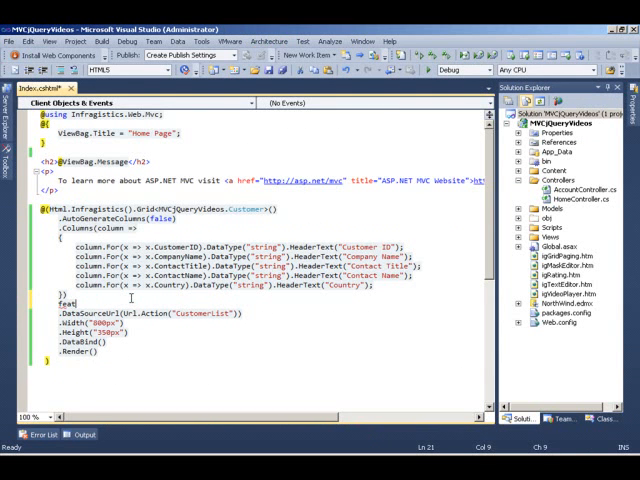
pyautogui.write('fea')
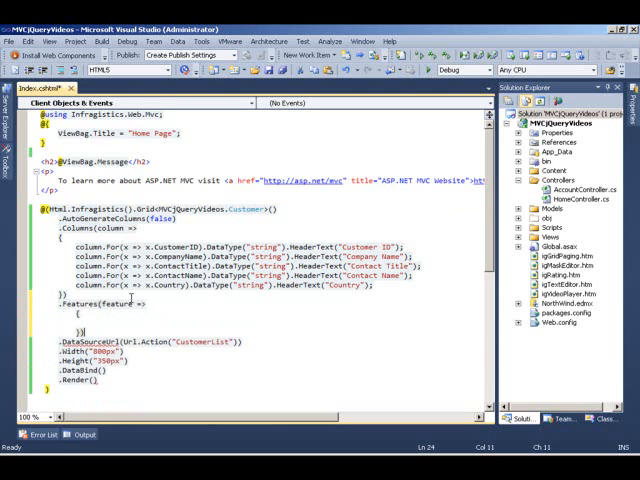
pyautogui.write('feature.Filtering(')
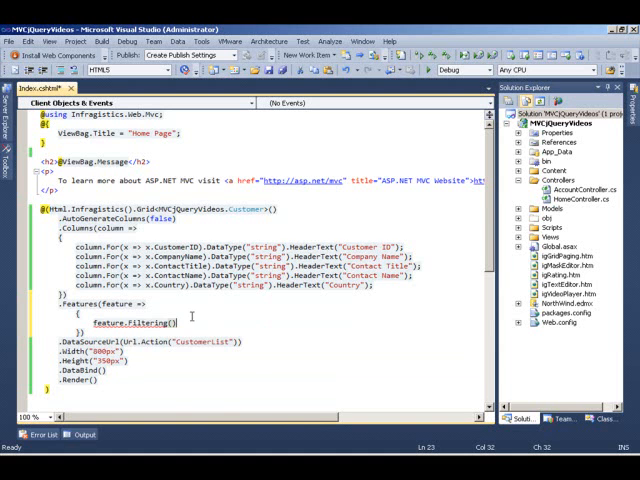
pyautogui.write('.Mode(FilterMode.Simple')
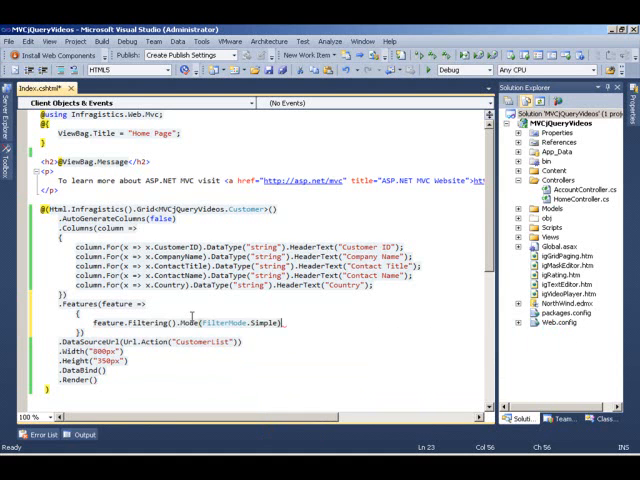
# Browse the further filtering options IntelliSense offers after Mode(FilterMode.Simple).
pyautogui.write('.')
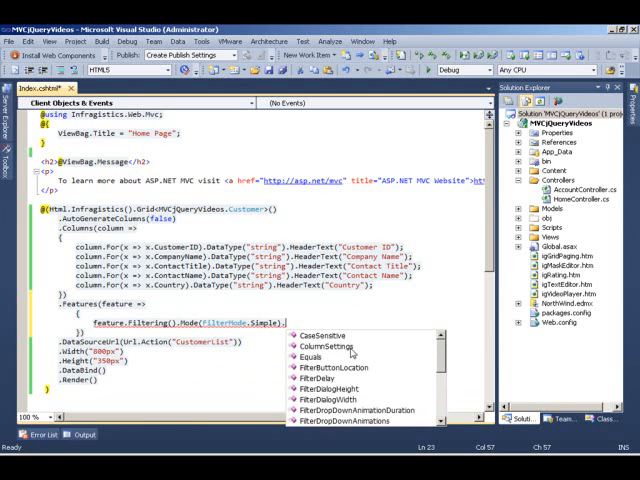
pyautogui.moveTo(348, 352)
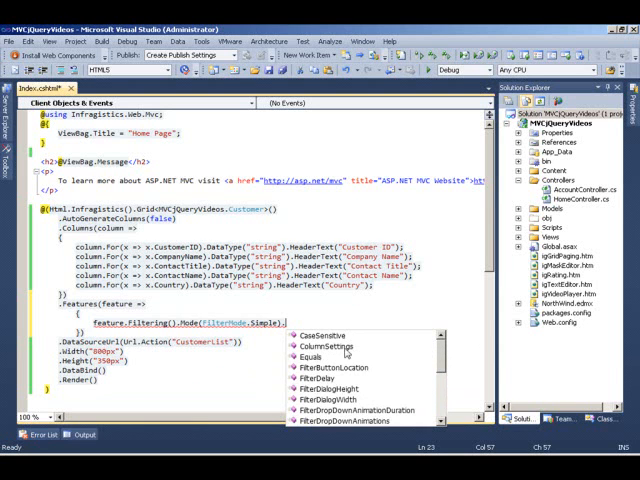
pyautogui.moveTo(344, 352)
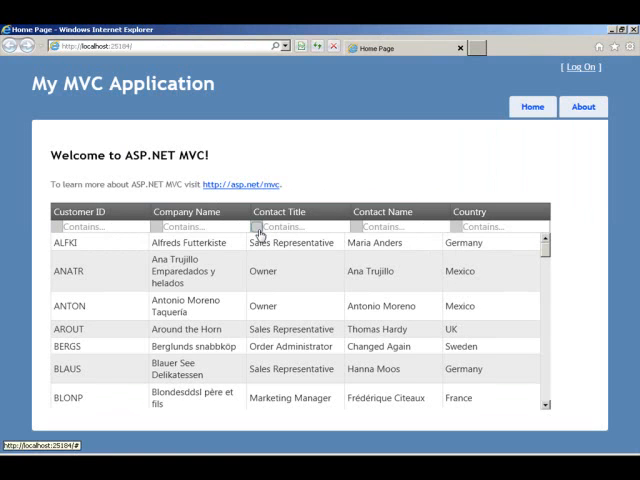
# Filter the Contact Title column with a Contains condition on the text Owner.
pyautogui.click(260, 226)
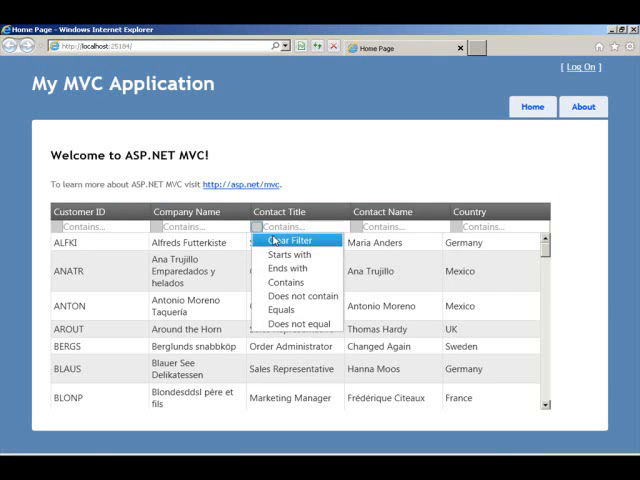
pyautogui.moveTo(292, 254)
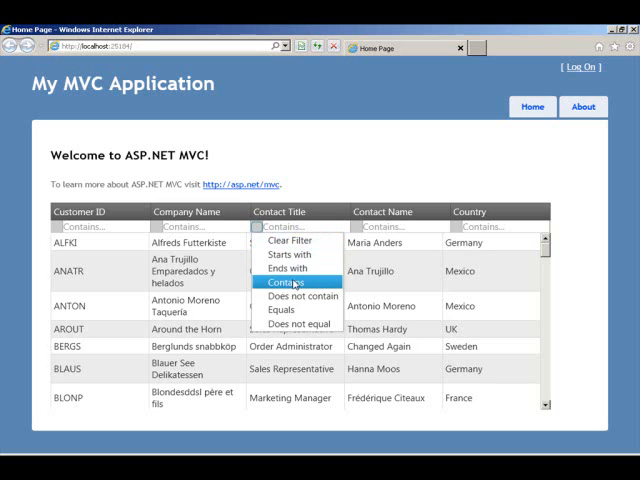
pyautogui.click(284, 280)
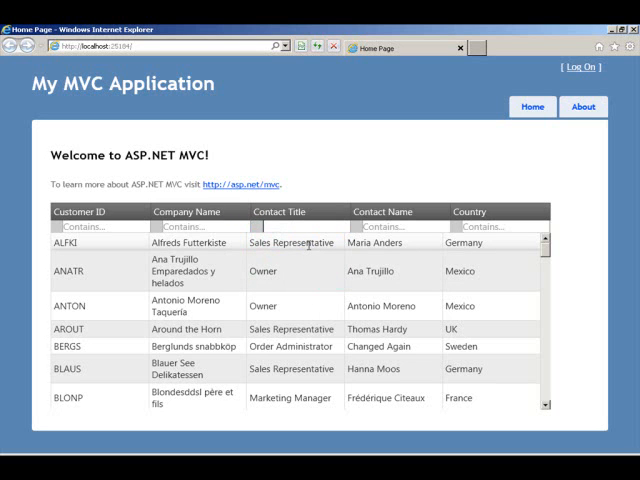
pyautogui.write('Owner')
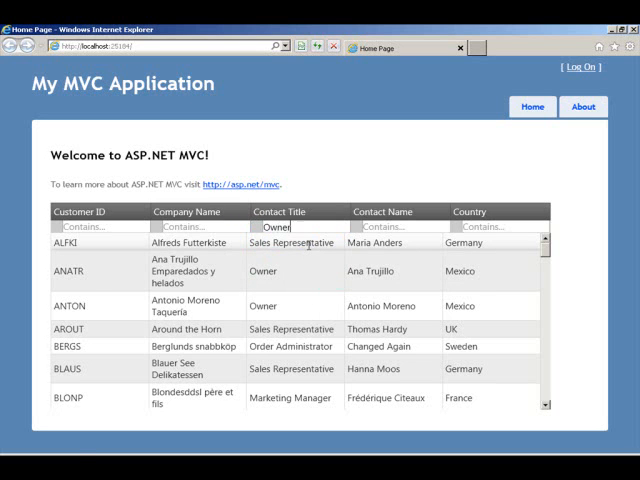
pyautogui.write('Owner')
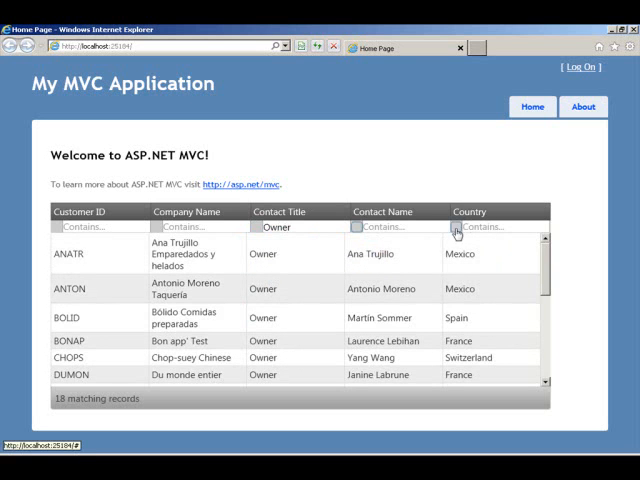
# Filter the Country column to Spain, narrowing the grid to 2 matching records.
pyautogui.click(456, 228)
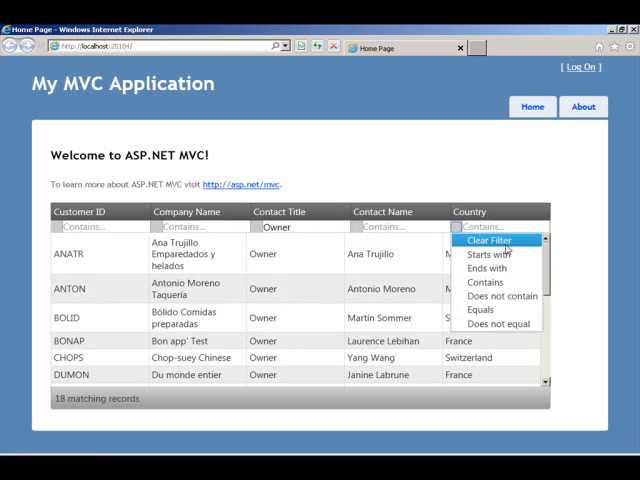
pyautogui.moveTo(500, 282)
pyautogui.write('S')
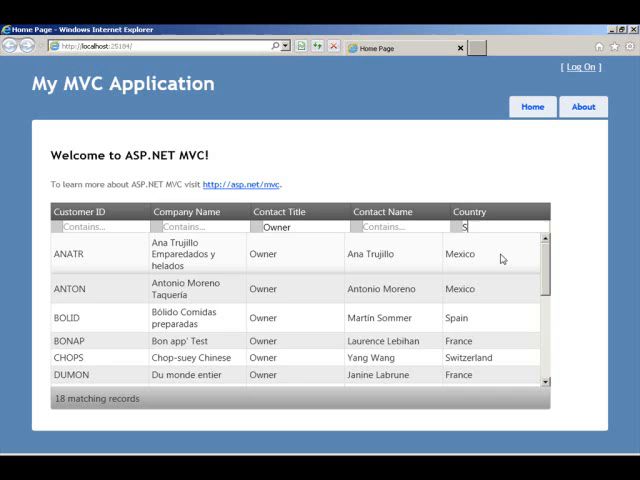
pyautogui.write('pain')
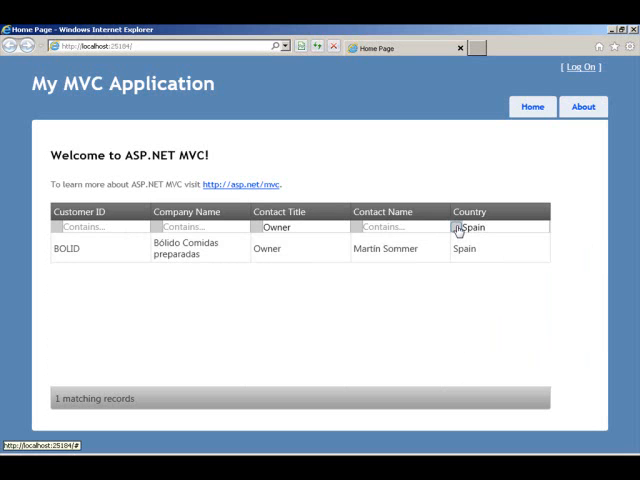
# Clear the grid filters via the Country column's Clear Filter so all customers list again.
pyautogui.click(456, 226)
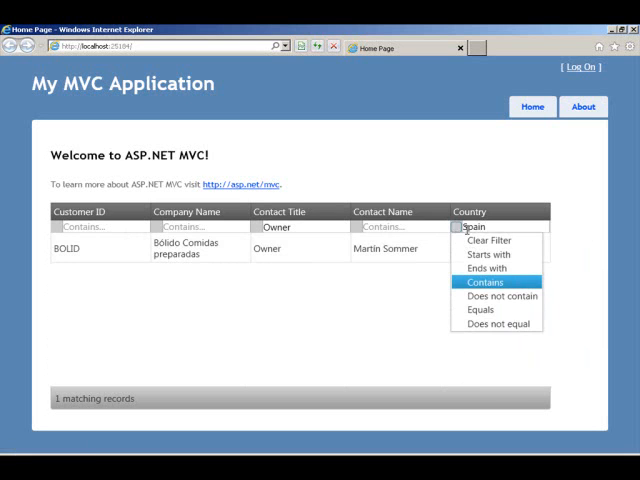
pyautogui.click(488, 240)
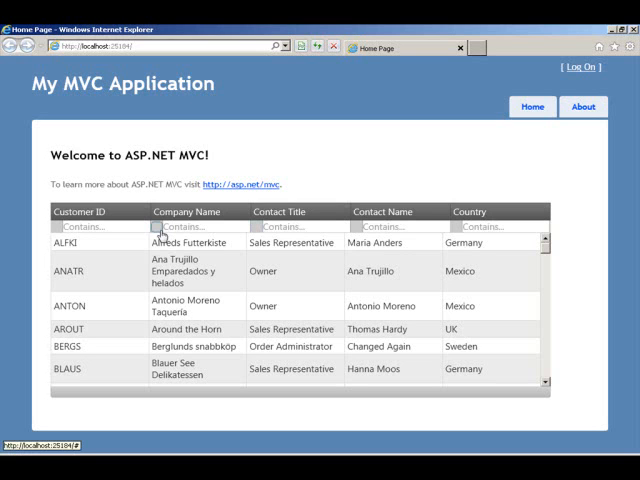
pyautogui.click(262, 228)
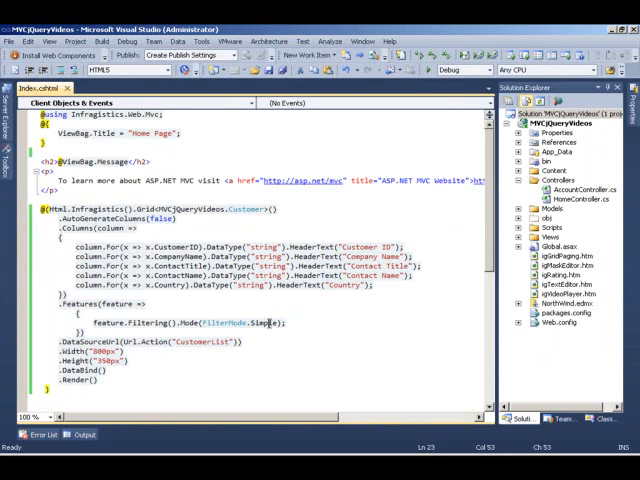
# Change the grid's filtering mode in Index.cshtml to FilterMode.Advanced.
pyautogui.write('.a')
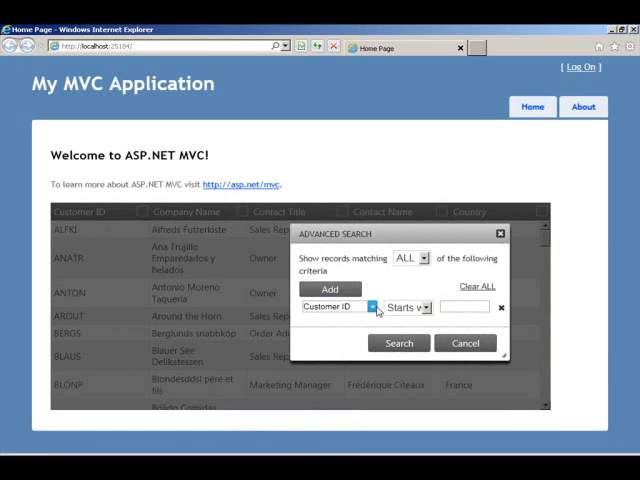
# Run an advanced search for Contact Title Contains Owner and Country Contains Spain.
pyautogui.click(338, 308)
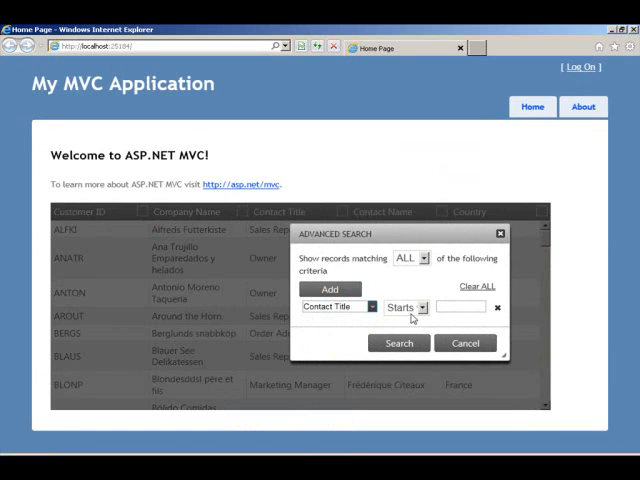
pyautogui.click(402, 308)
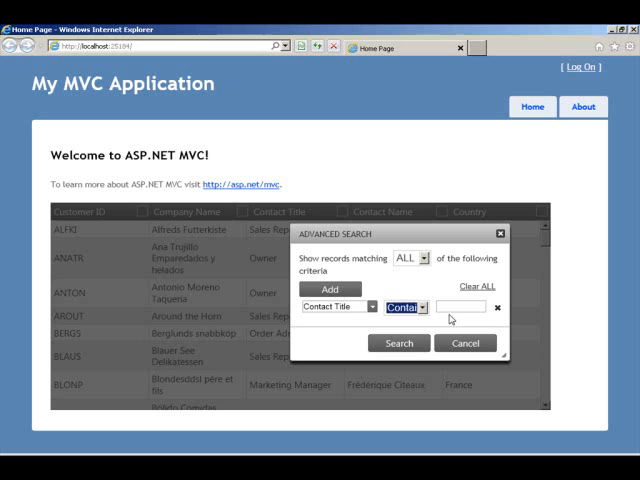
pyautogui.write('Owner')
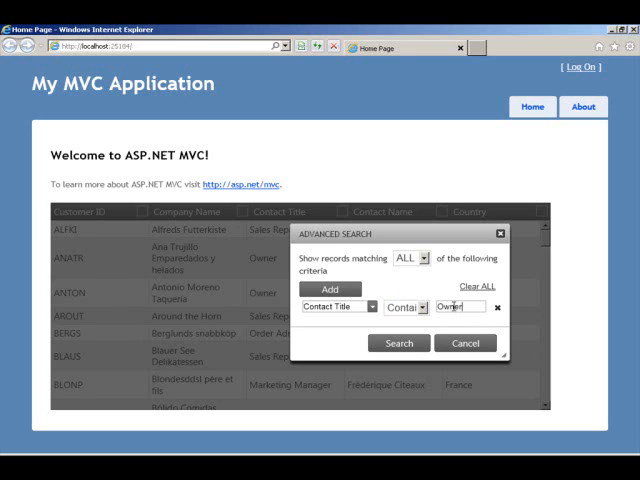
pyautogui.click(330, 288)
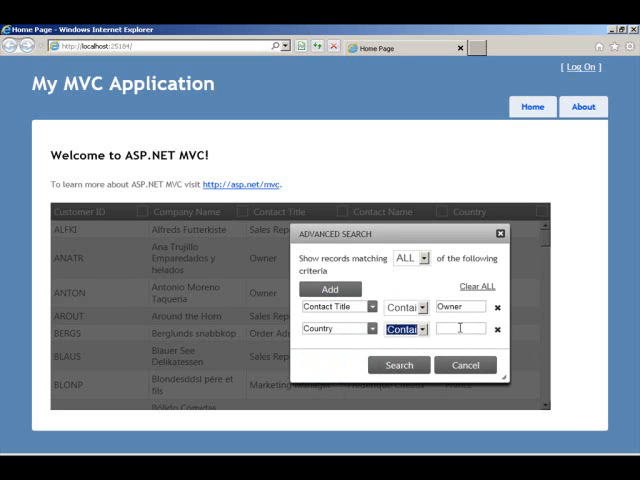
pyautogui.write('Spain')
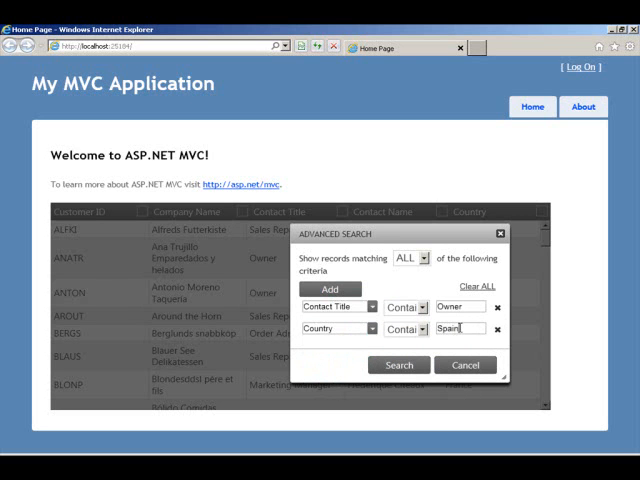
pyautogui.click(398, 364)
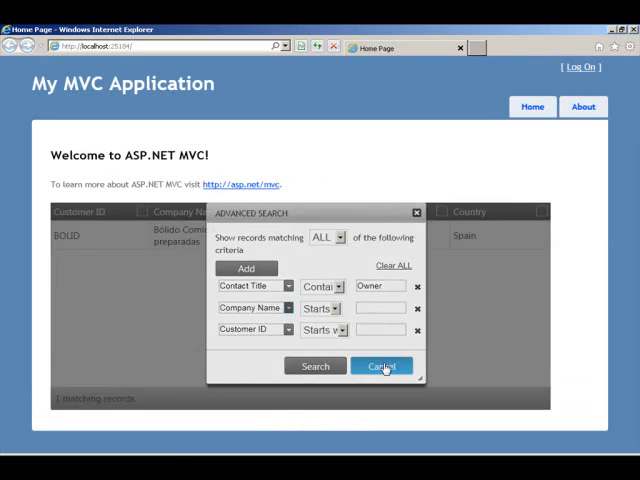
# Cancel the Advanced Search dialog, leaving the grid showing only the Spanish owner record BOLID.
pyautogui.click(380, 364)
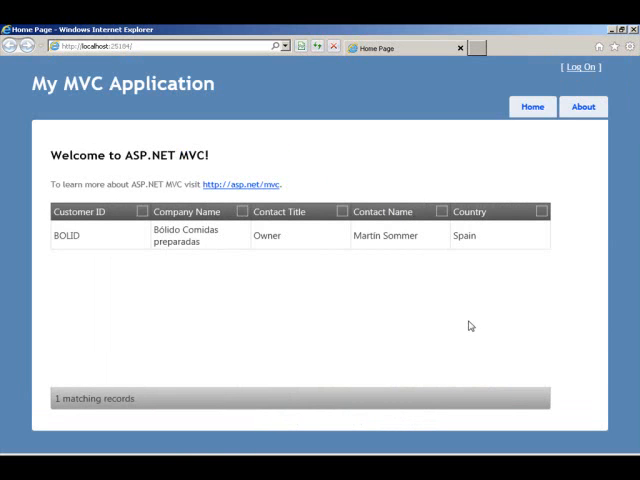